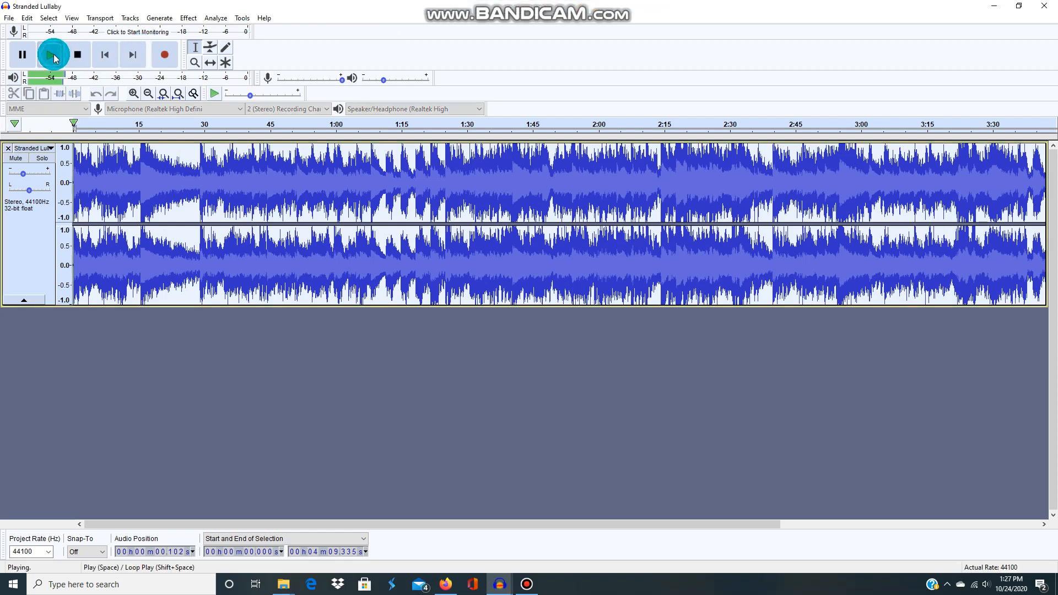
mouse_move(399, 51)
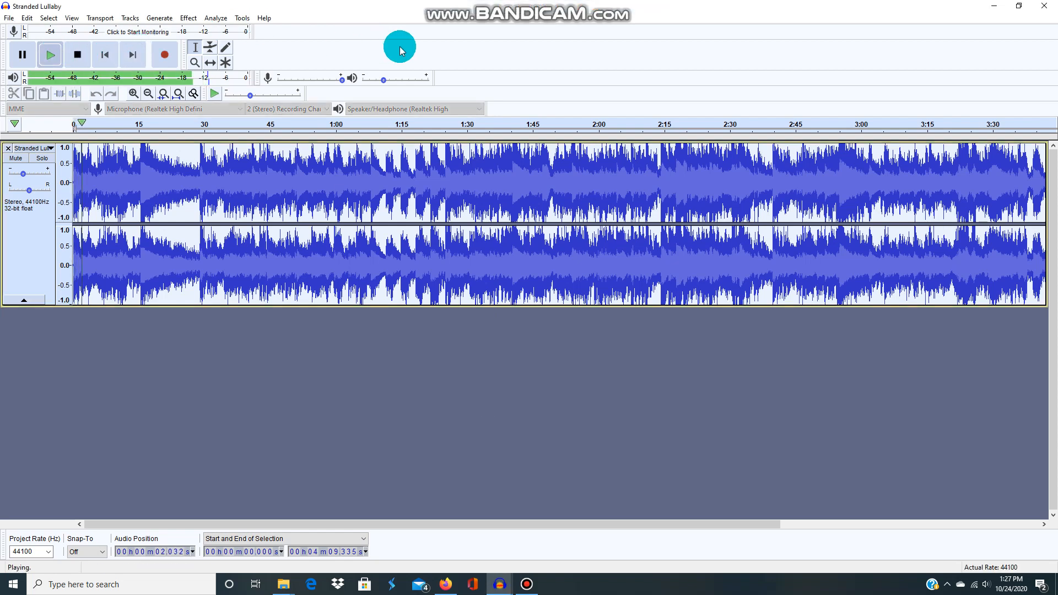